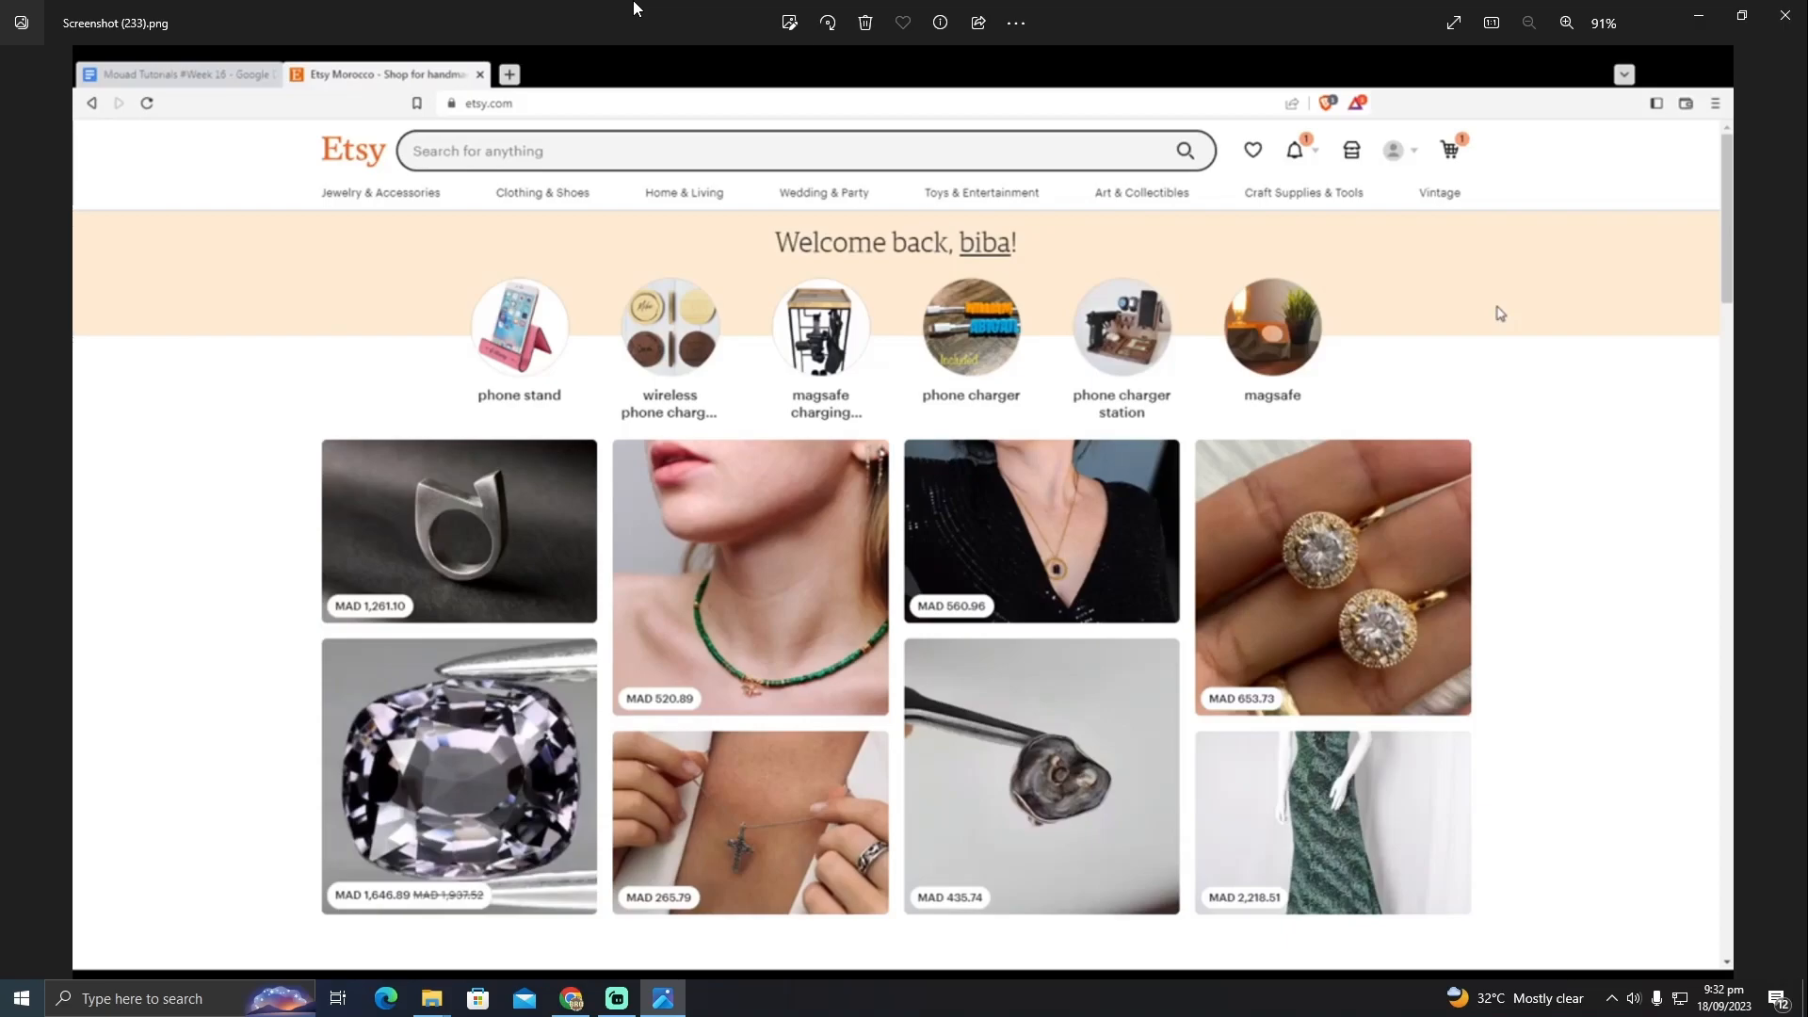
{"action": "mouse_move", "coordinate": [1460, 268]}
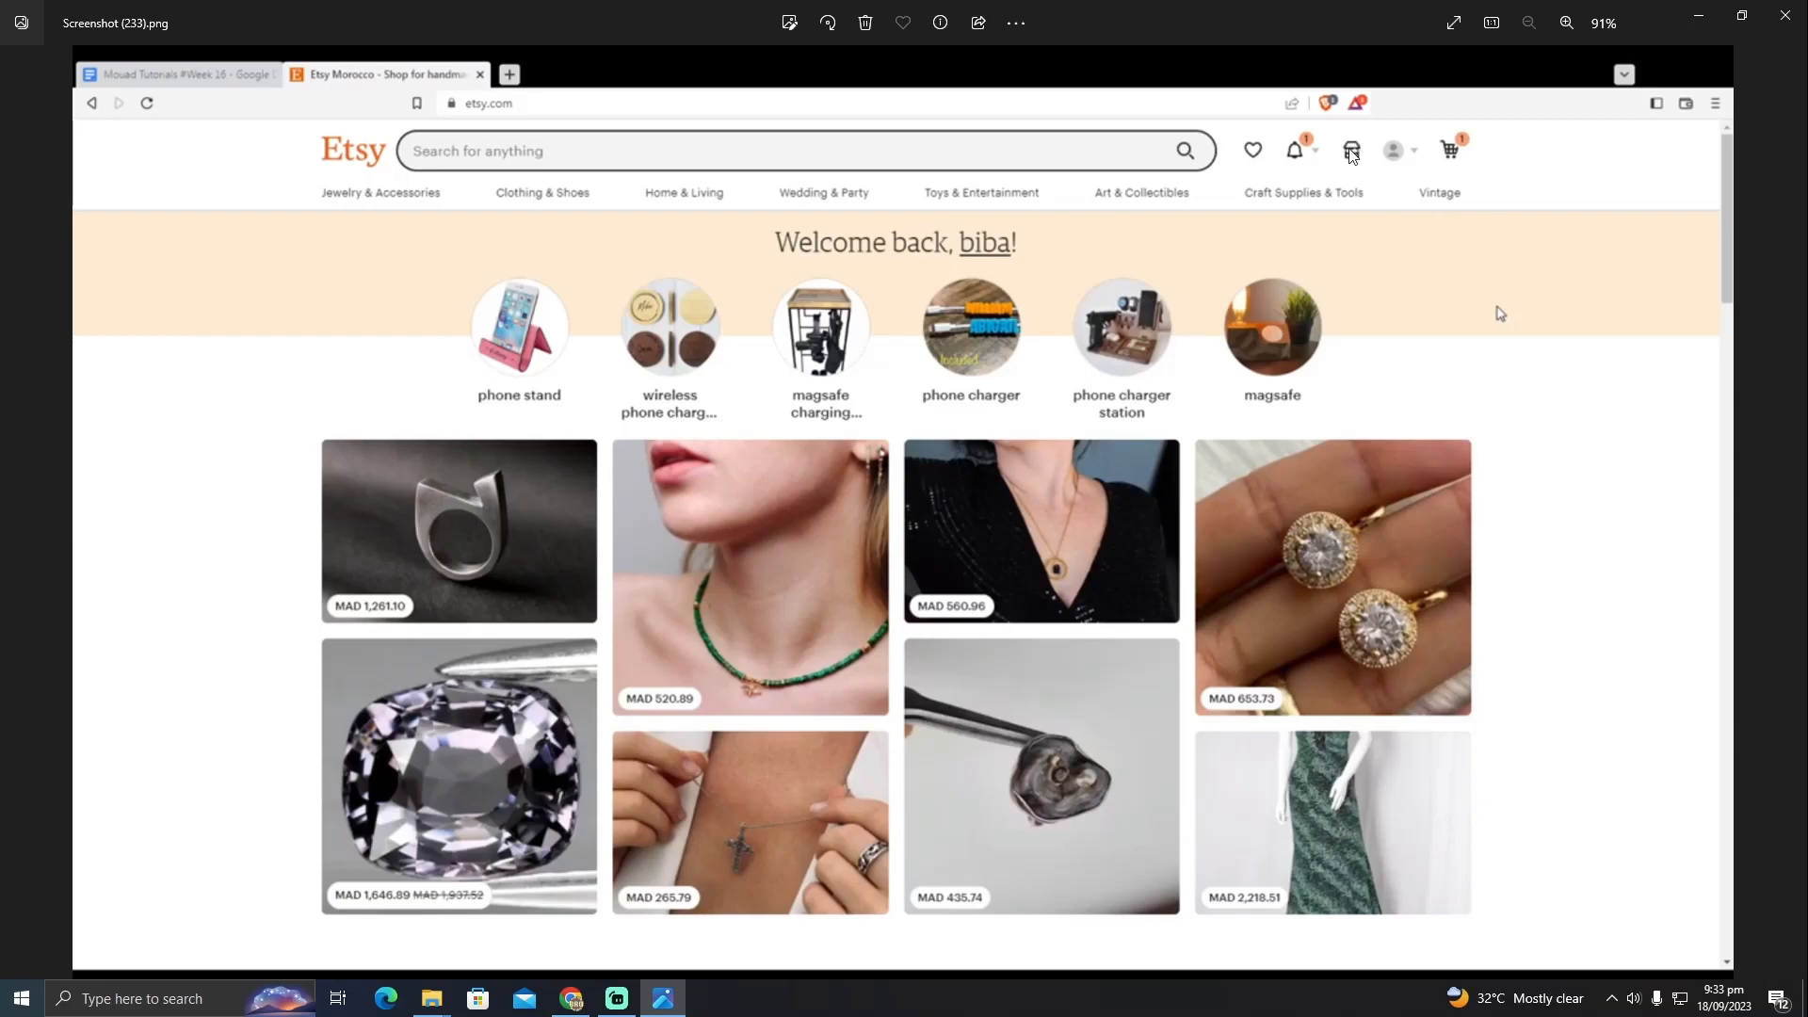
{"action": "mouse_move", "coordinate": [1350, 150]}
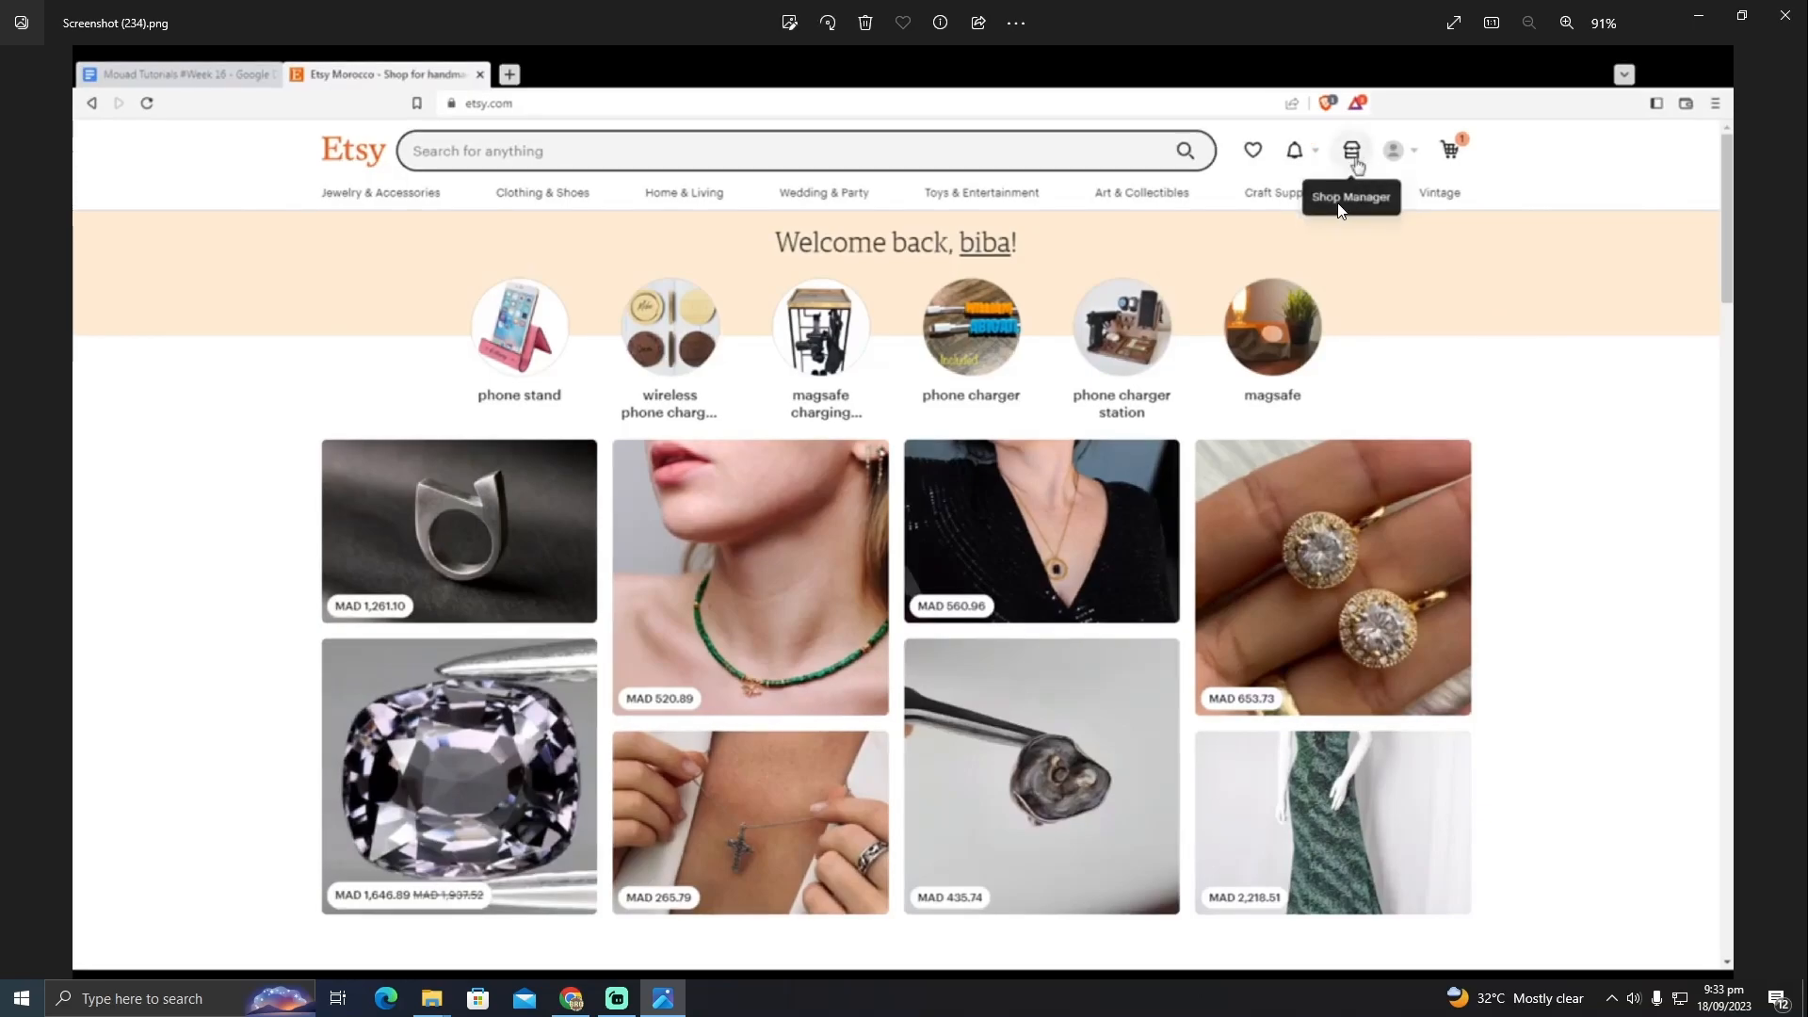
{"action": "left_click", "coordinate": [1350, 150]}
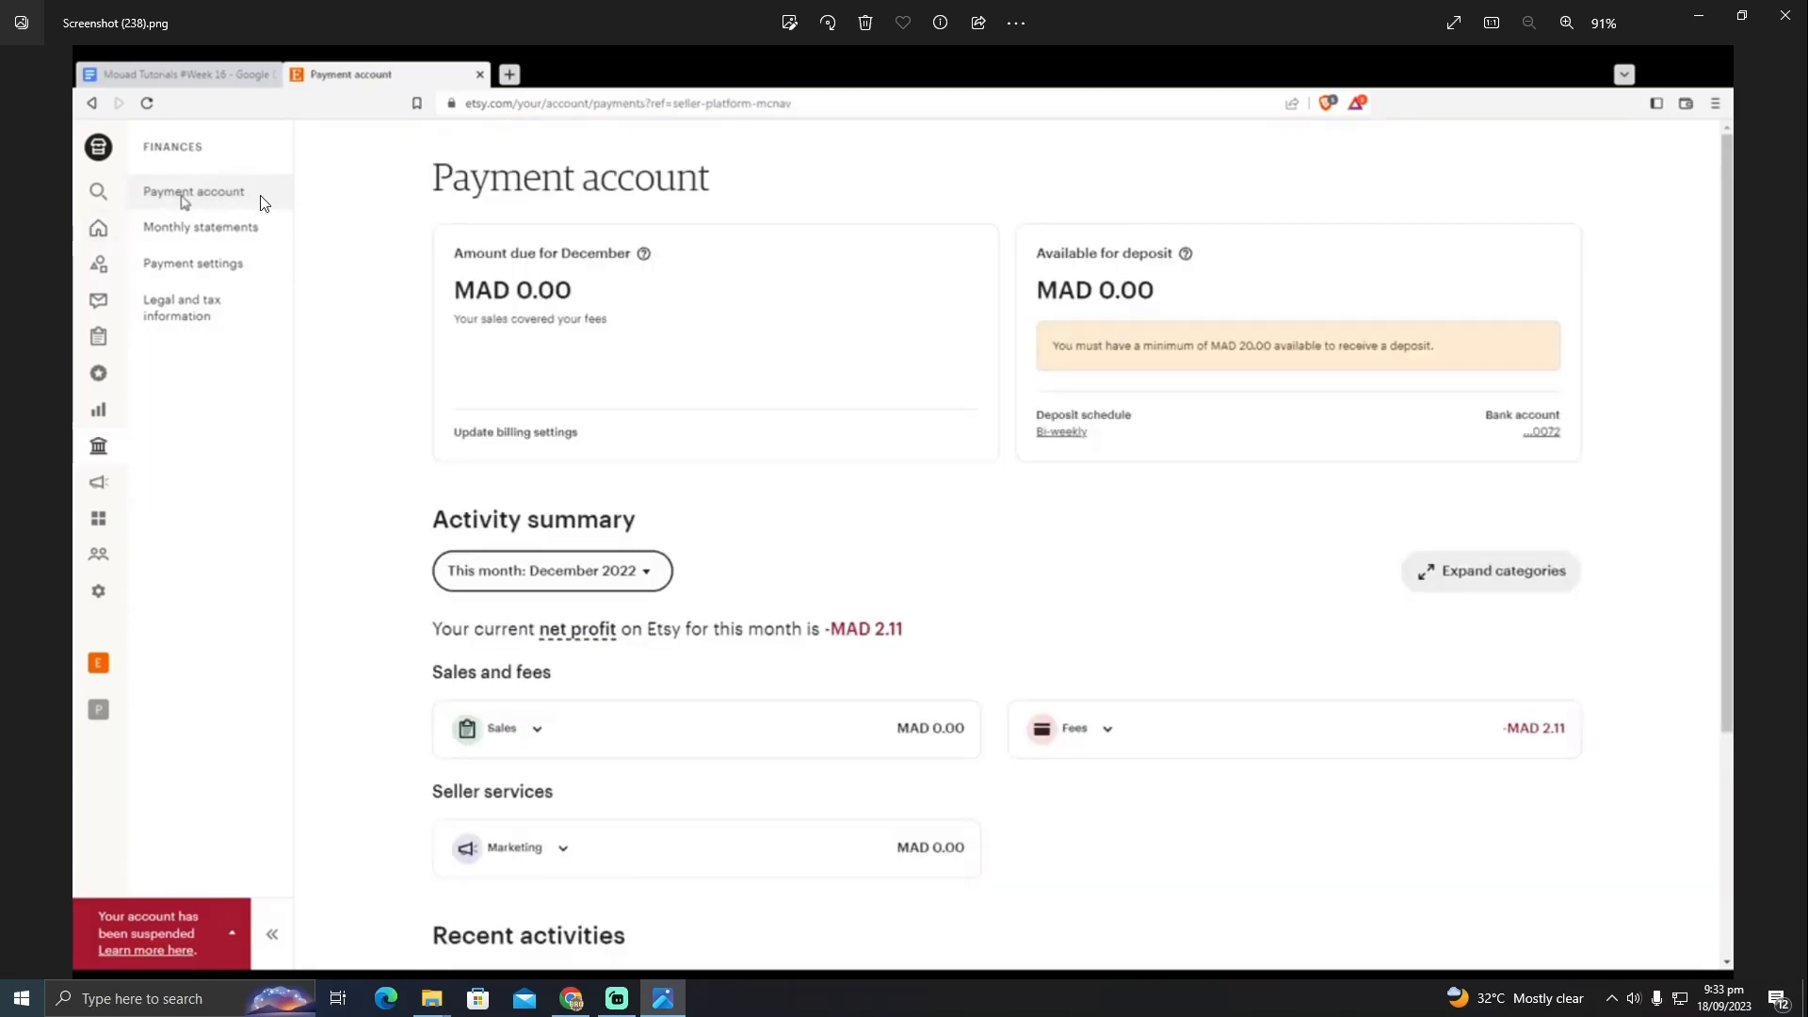
{"action": "mouse_move", "coordinate": [190, 535]}
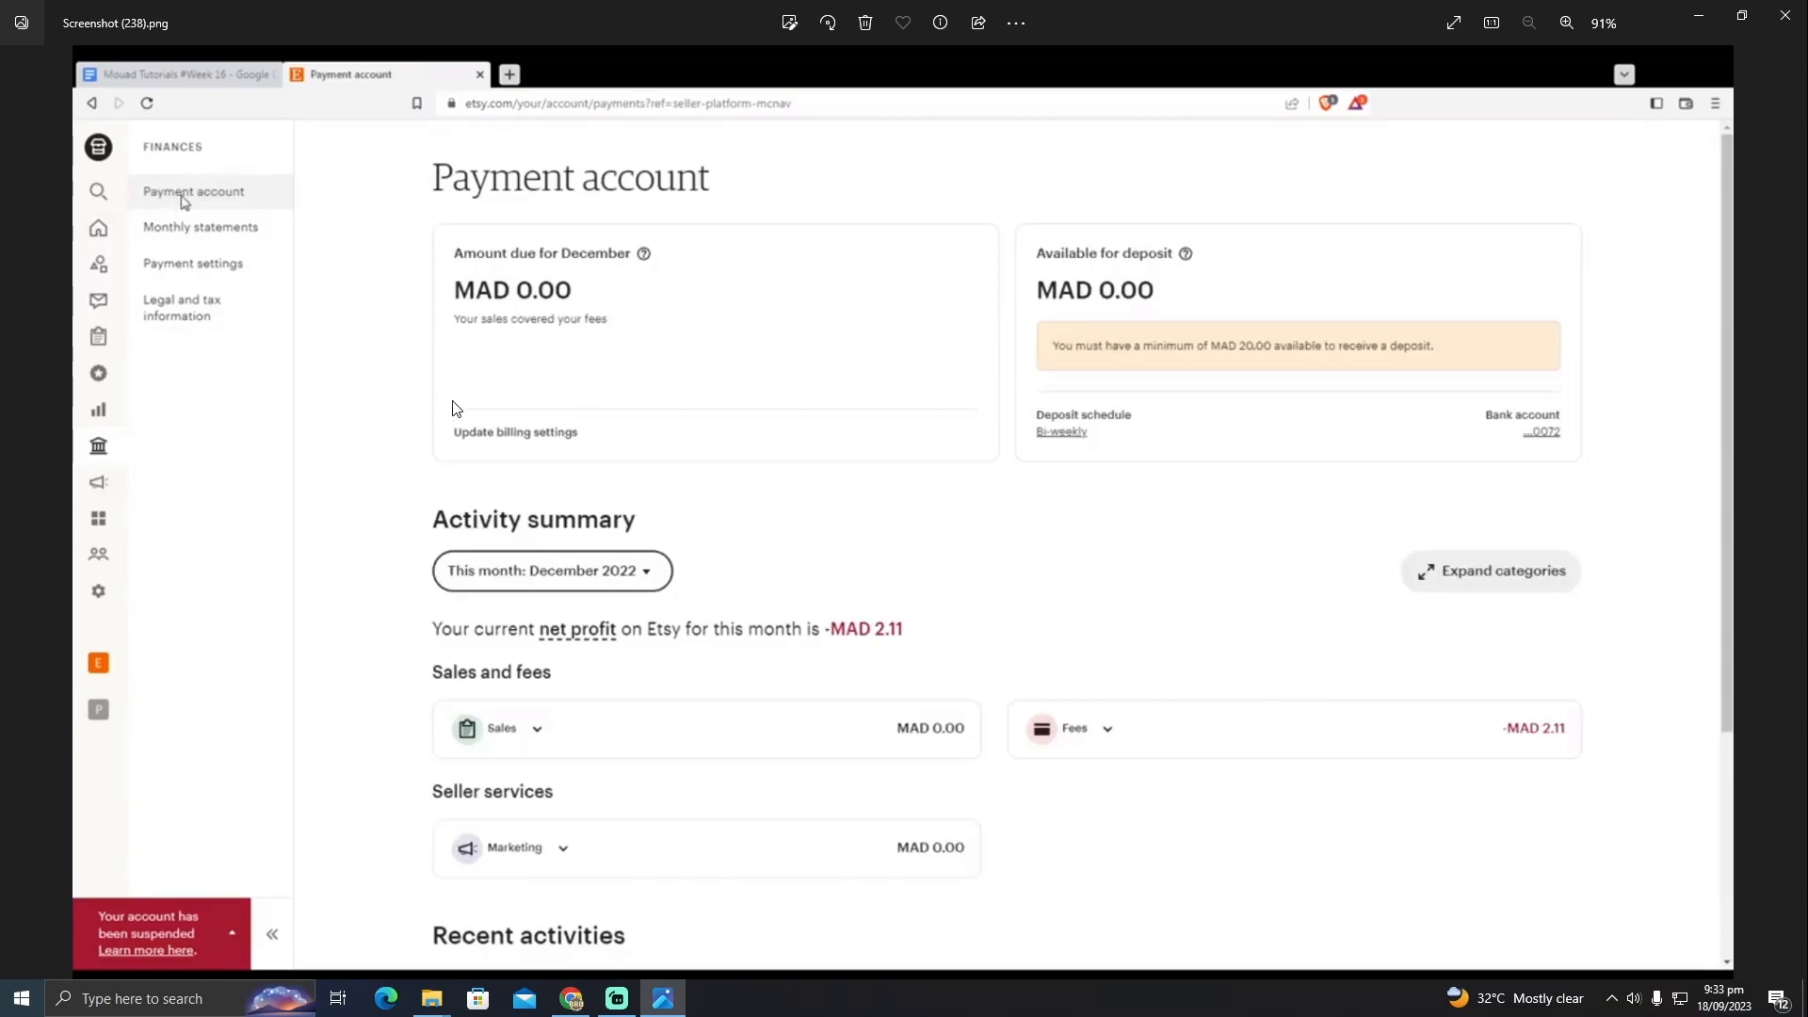
{"action": "mouse_move", "coordinate": [847, 354]}
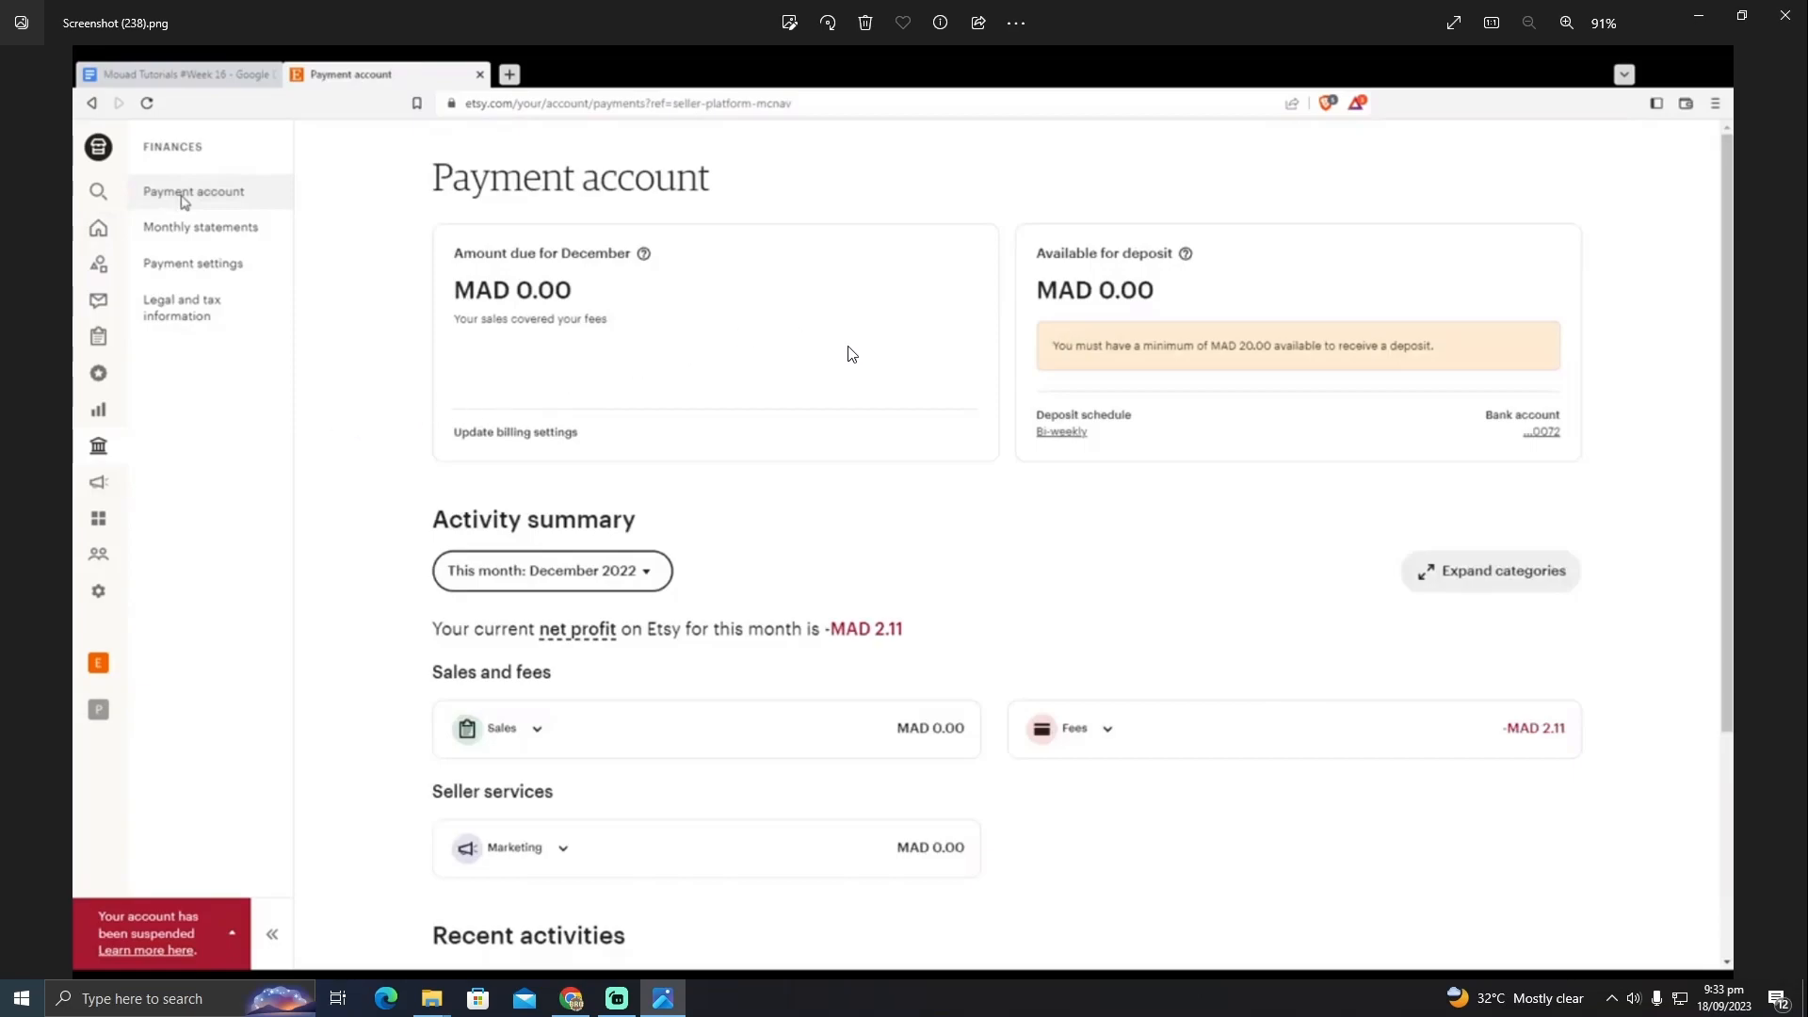
{"action": "mouse_move", "coordinate": [723, 255]}
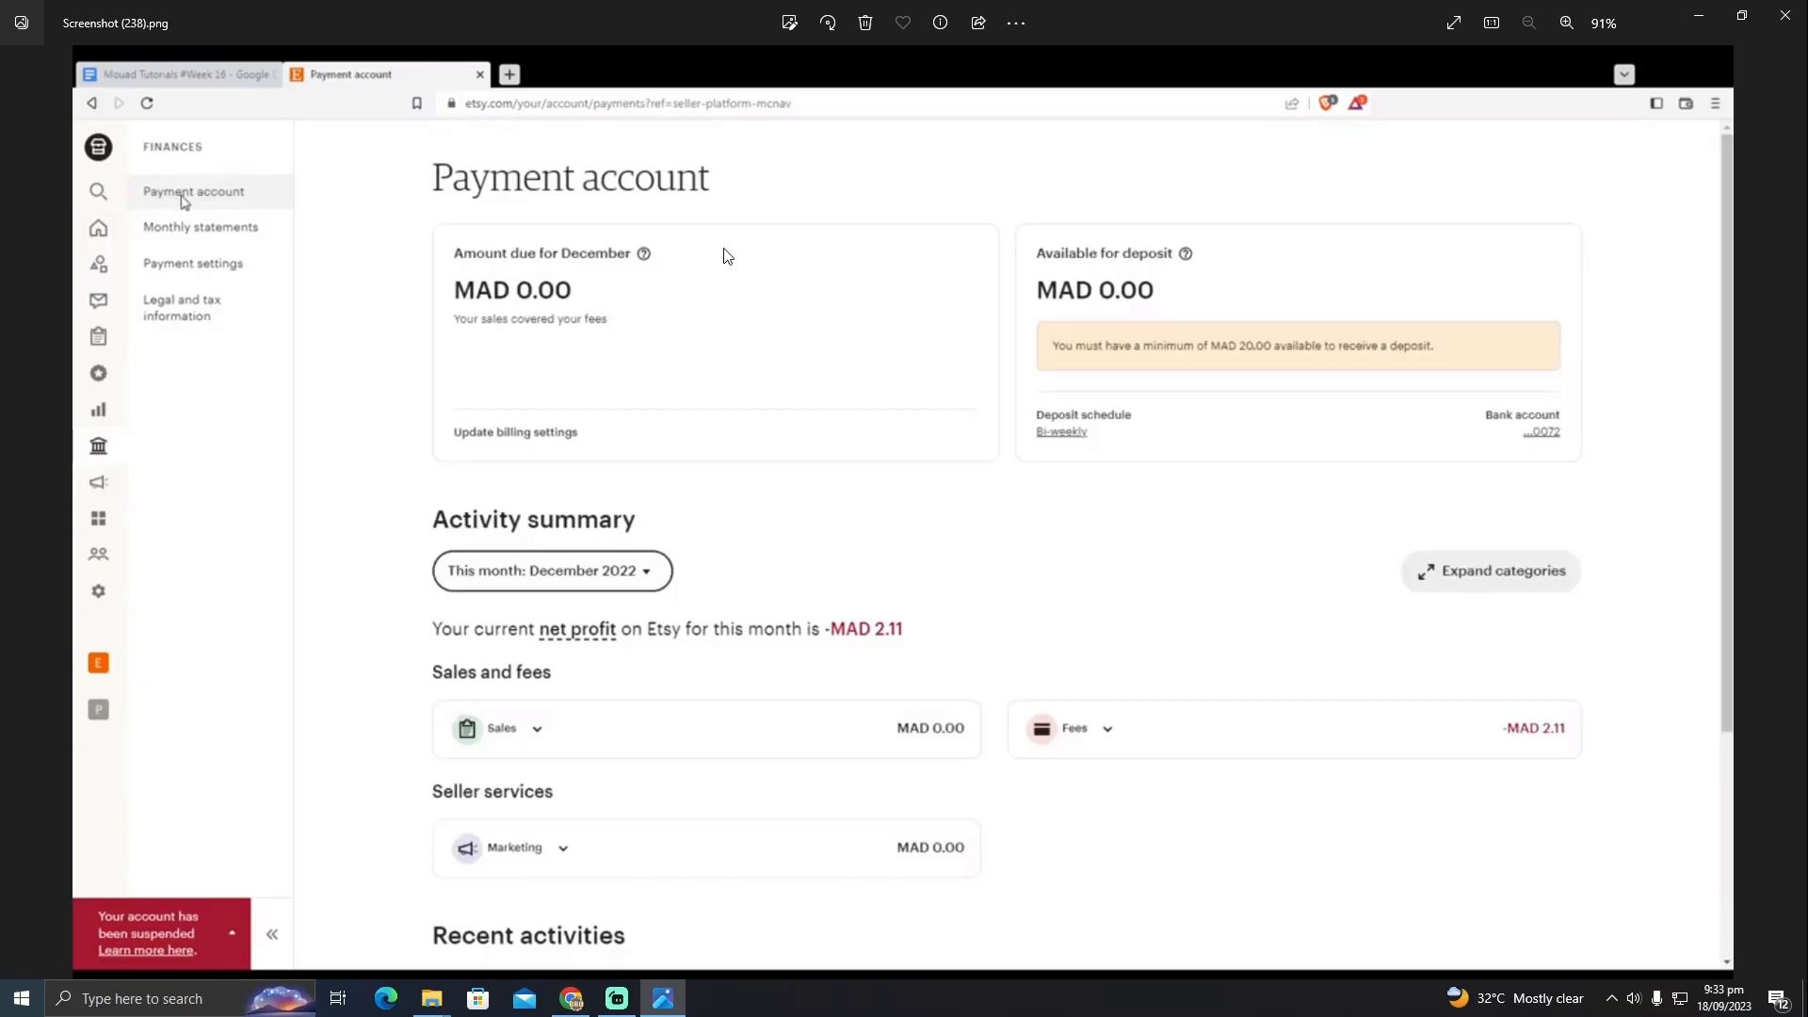
{"action": "mouse_move", "coordinate": [924, 333]}
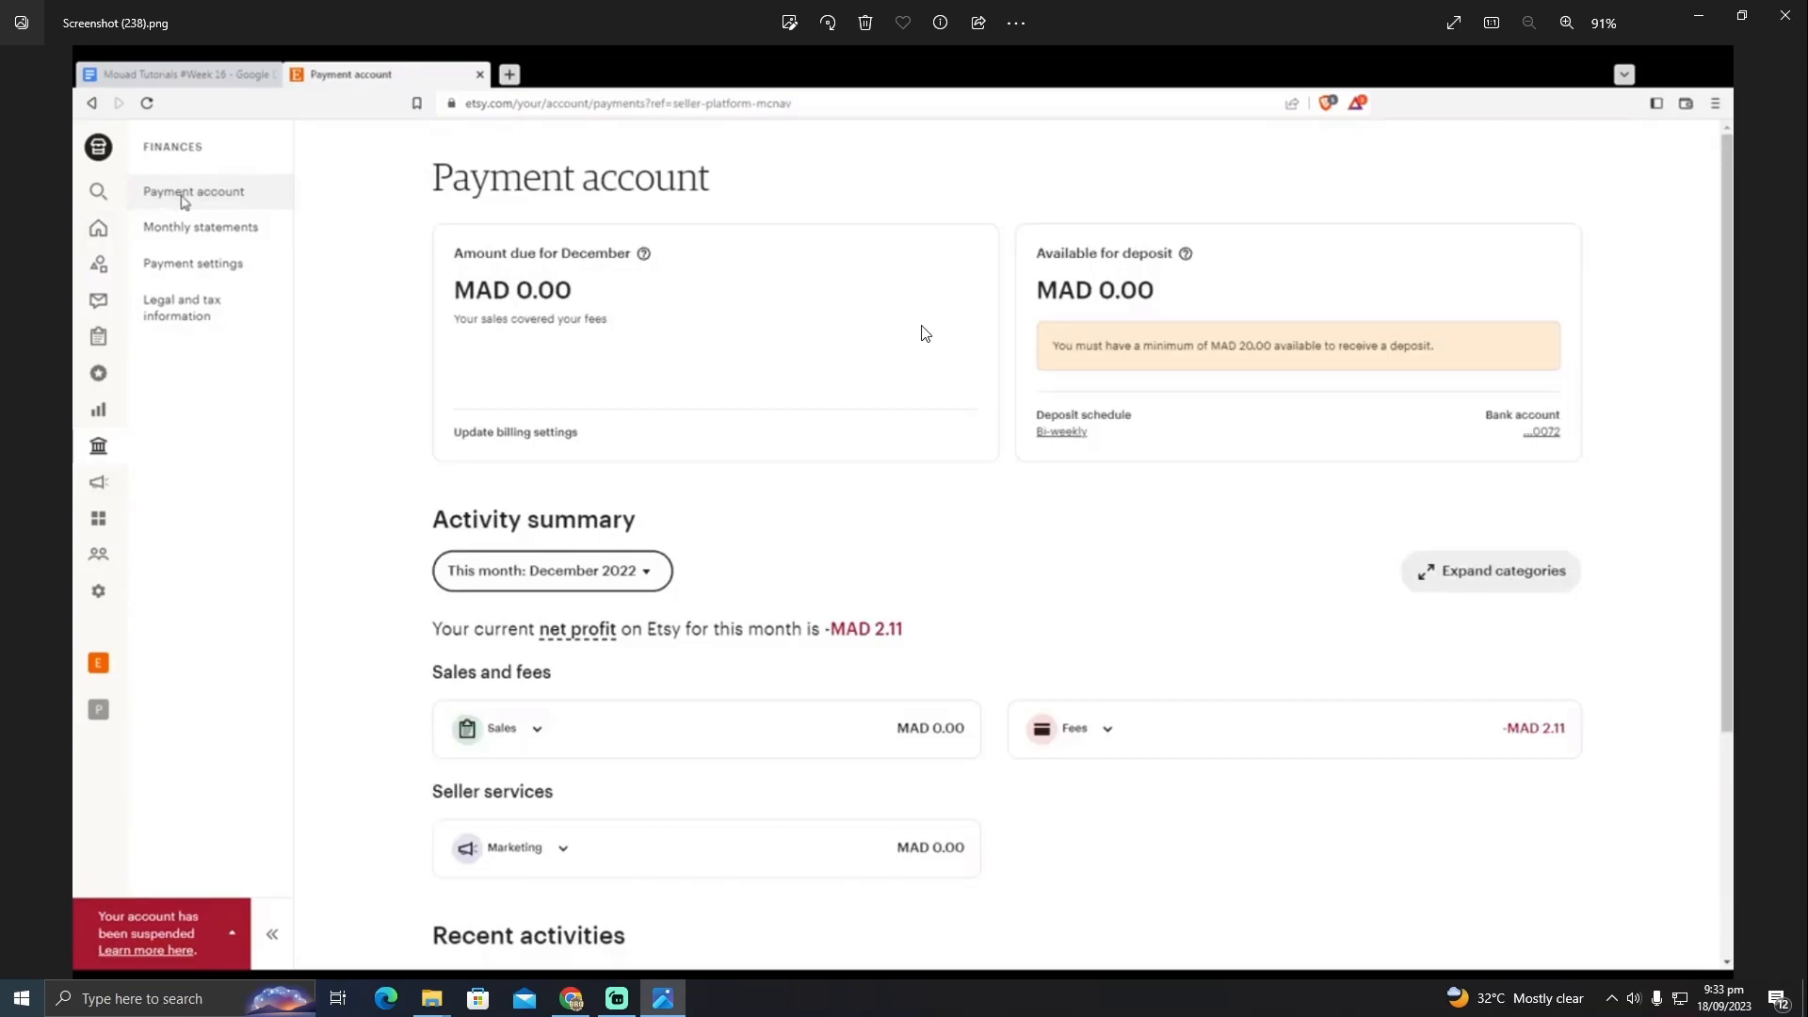
{"action": "mouse_move", "coordinate": [817, 308]}
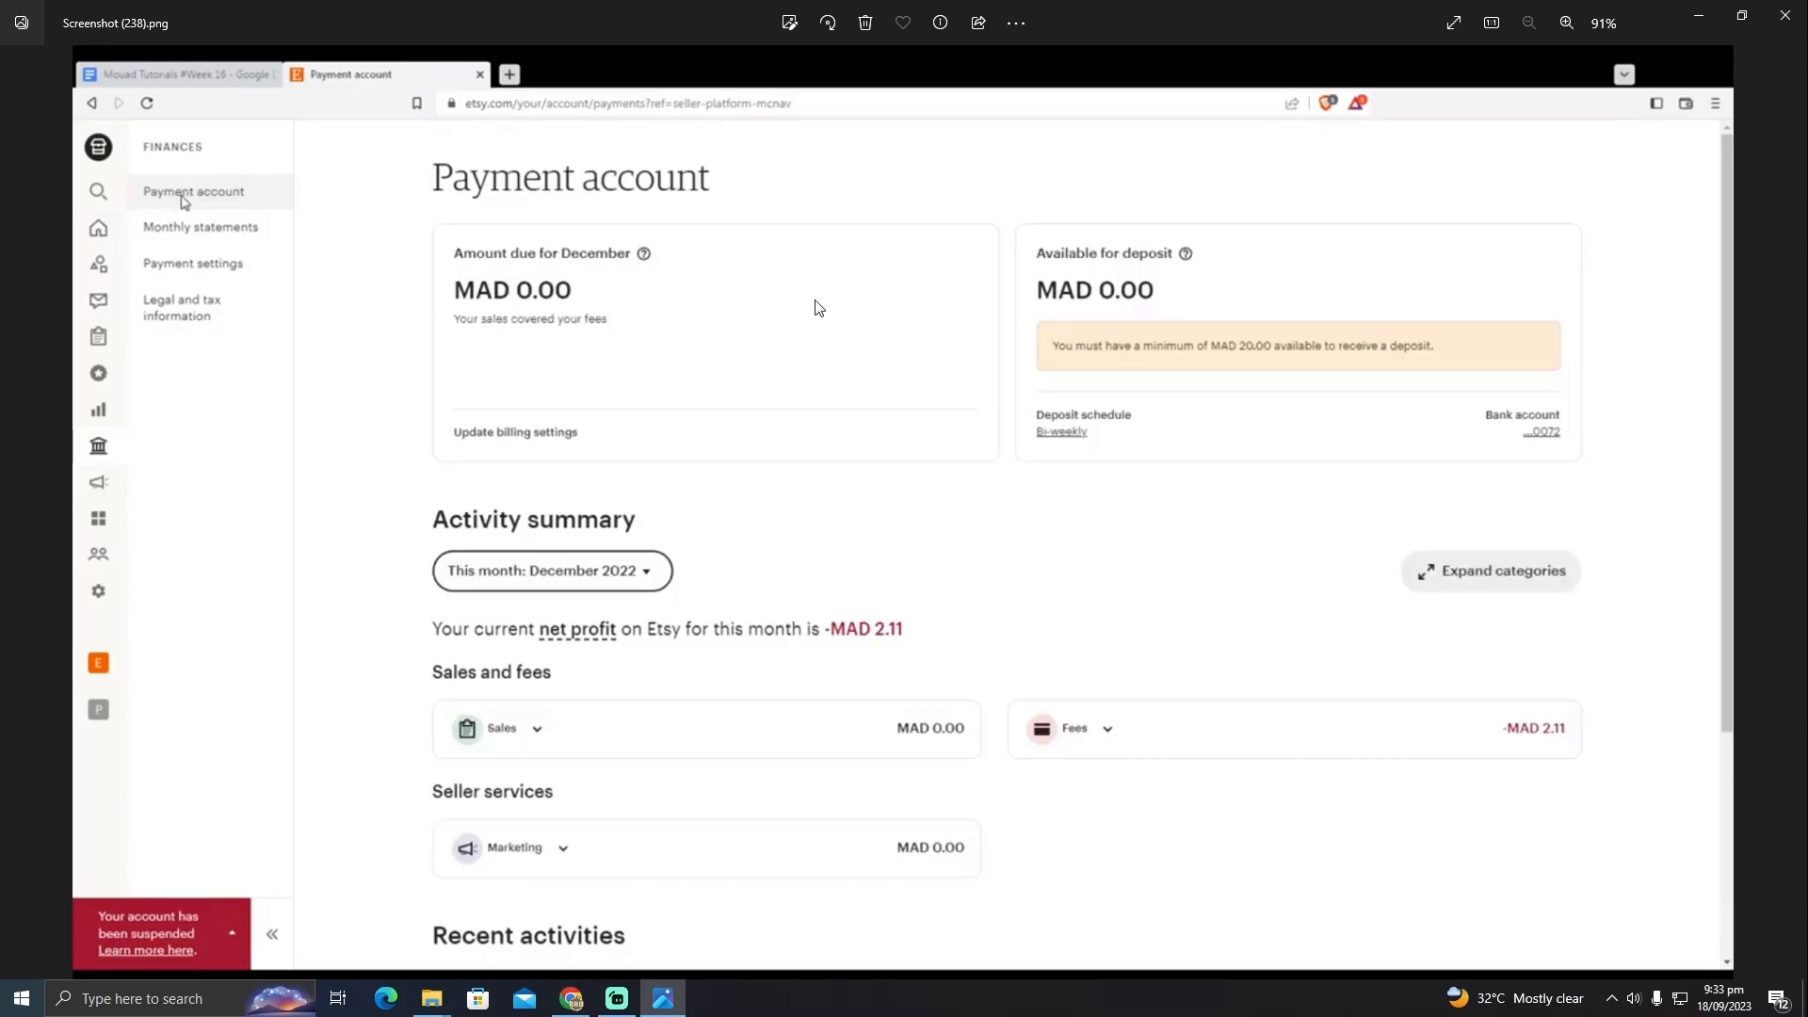
{"action": "mouse_move", "coordinate": [820, 339]}
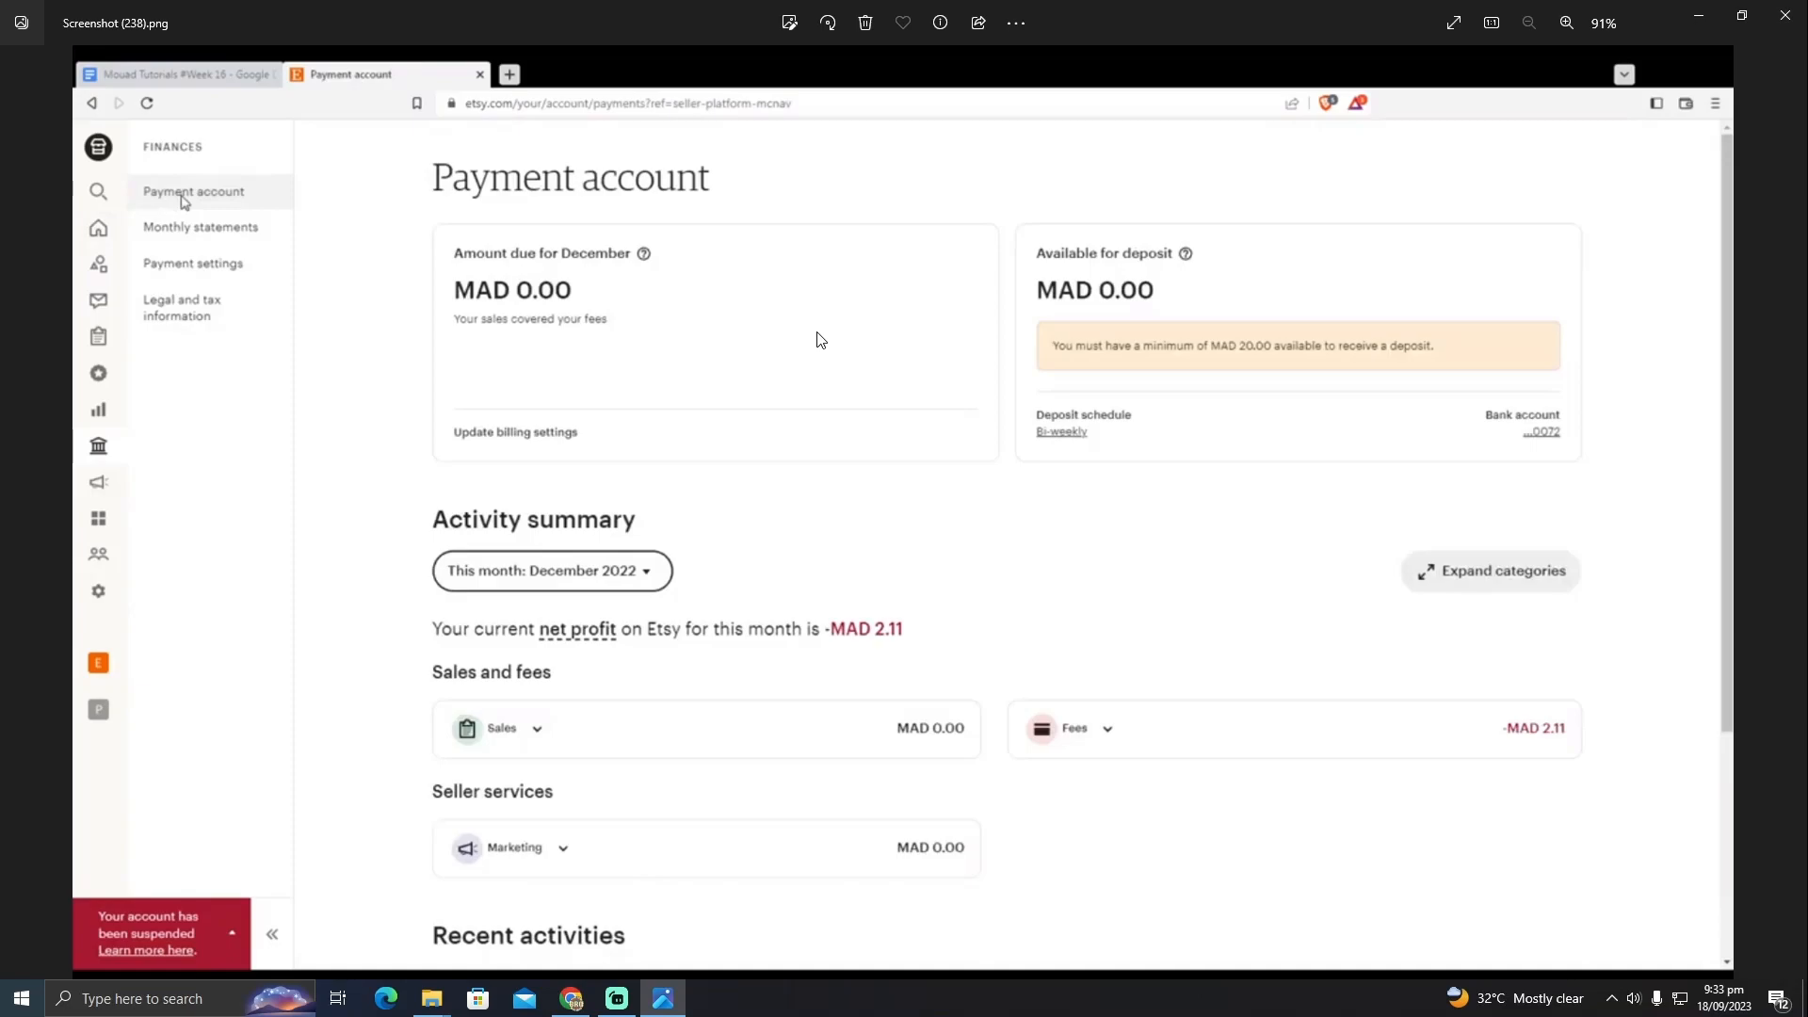
{"action": "mouse_move", "coordinate": [818, 336]}
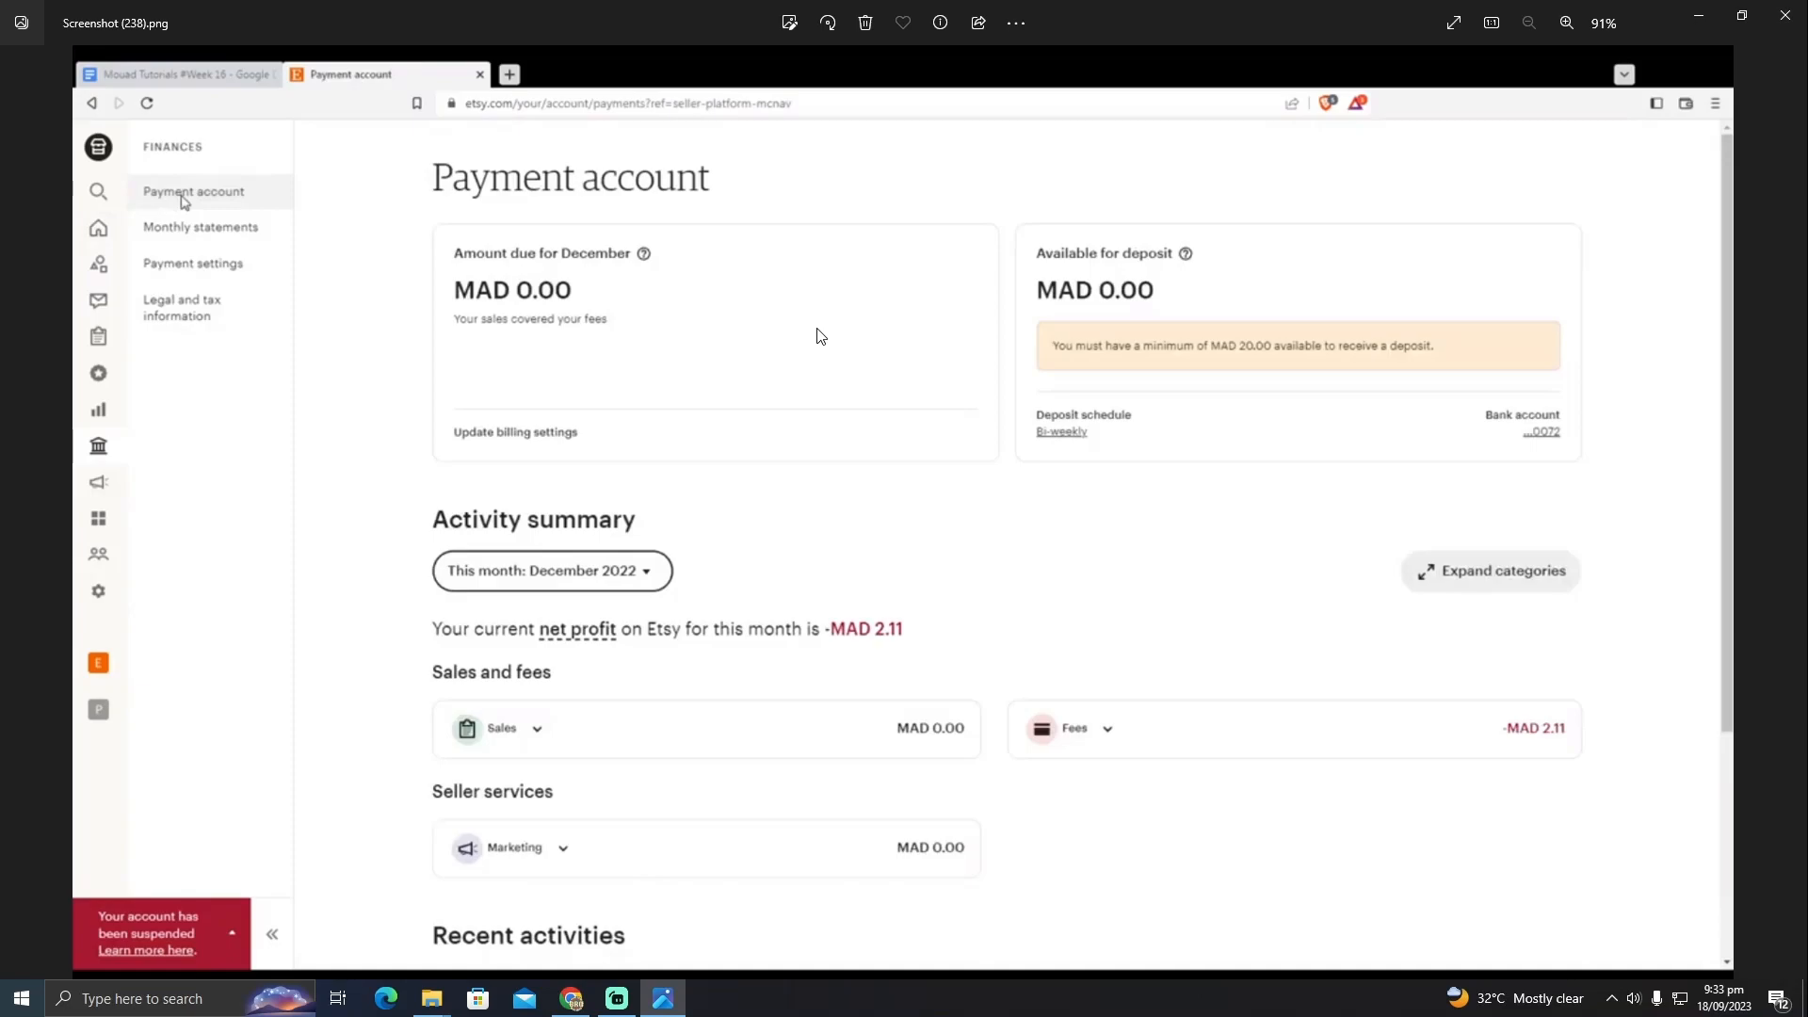